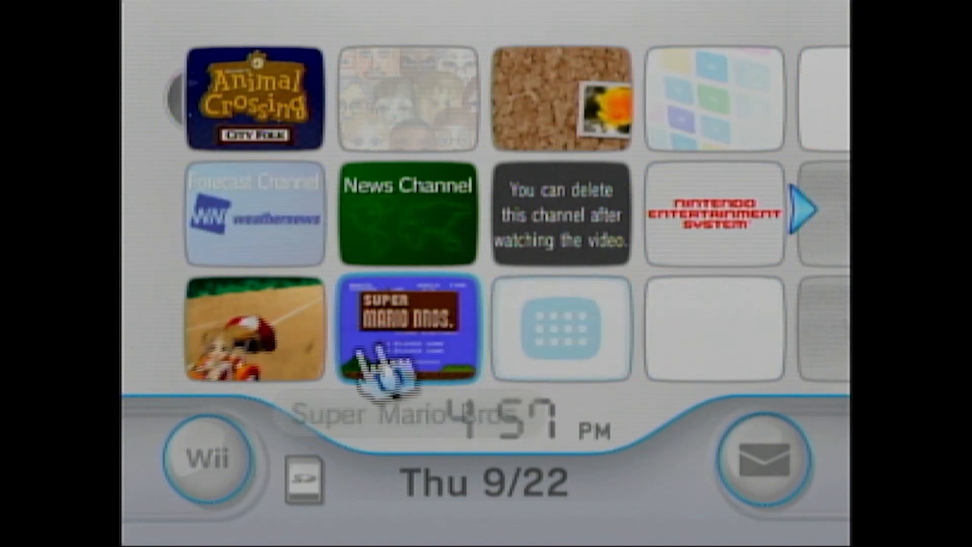
Navigate Wii Options > Wii Settings to the second settings page a first time
left_click(207, 460)
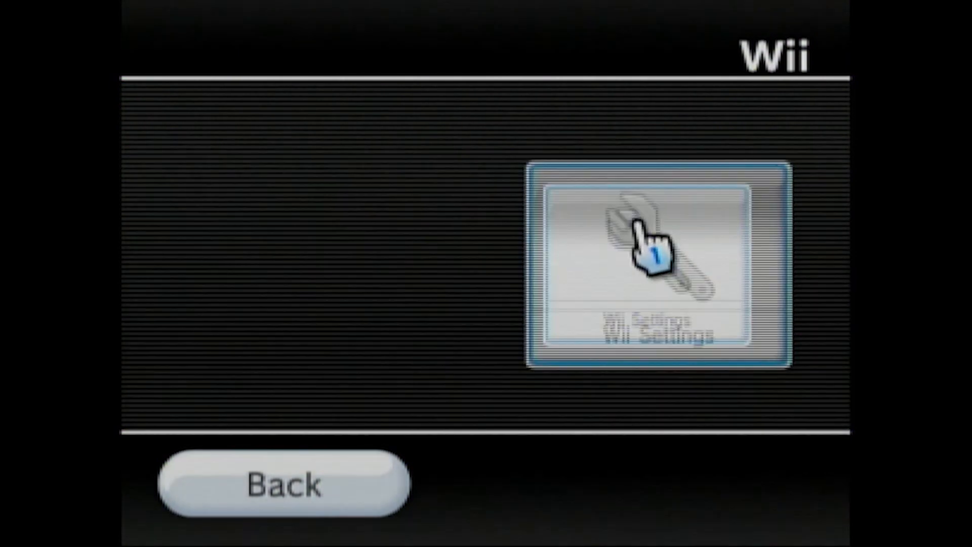
left_click(655, 261)
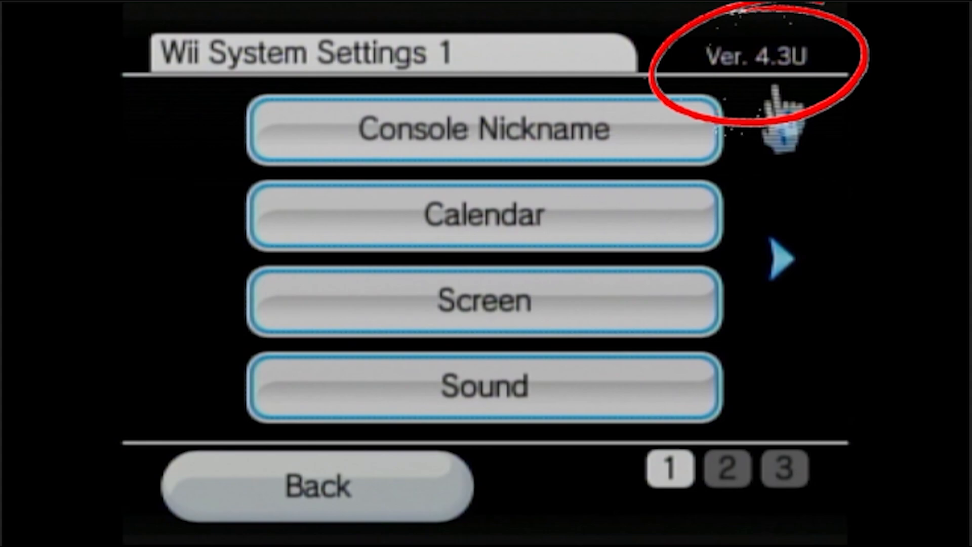
left_click(781, 260)
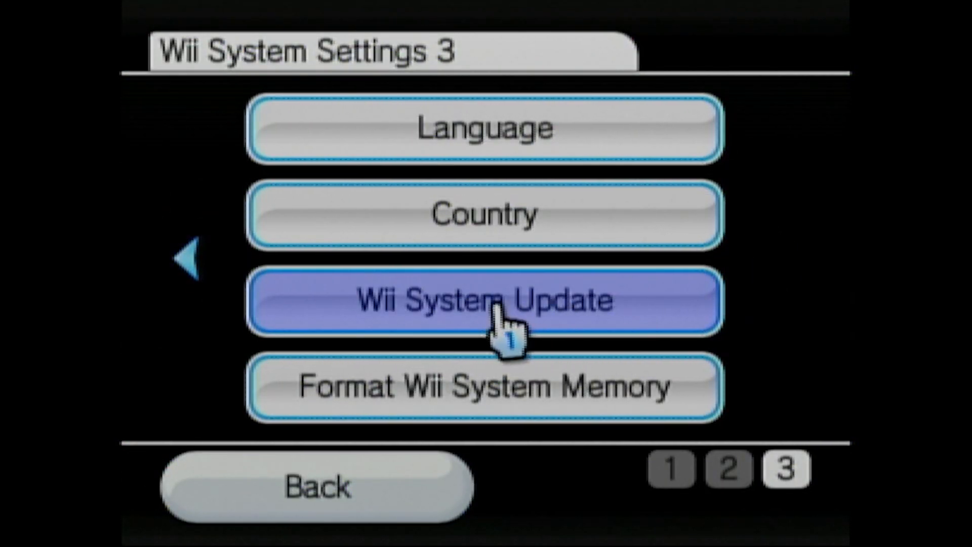
left_click(484, 300)
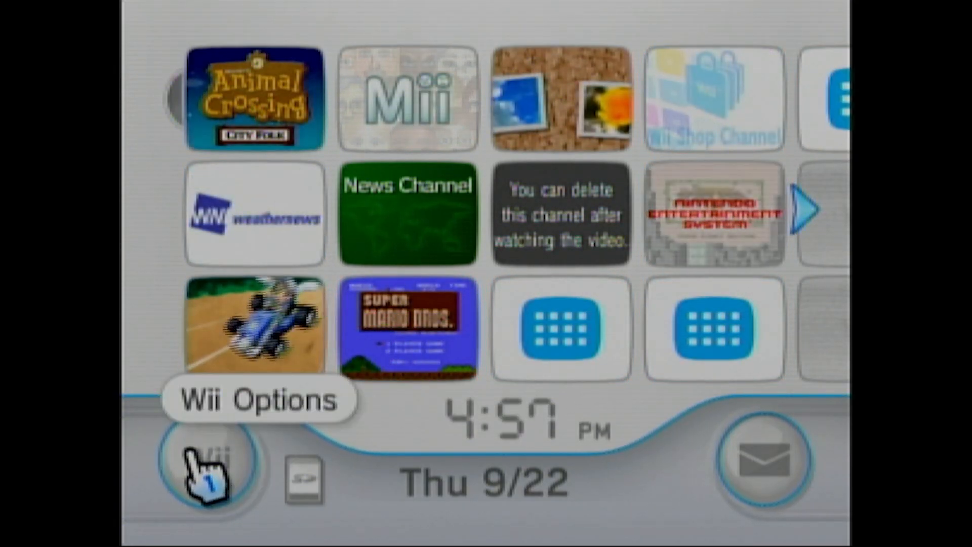
Reach Internet > Console Information to display the Wii's MAC address
left_click(208, 462)
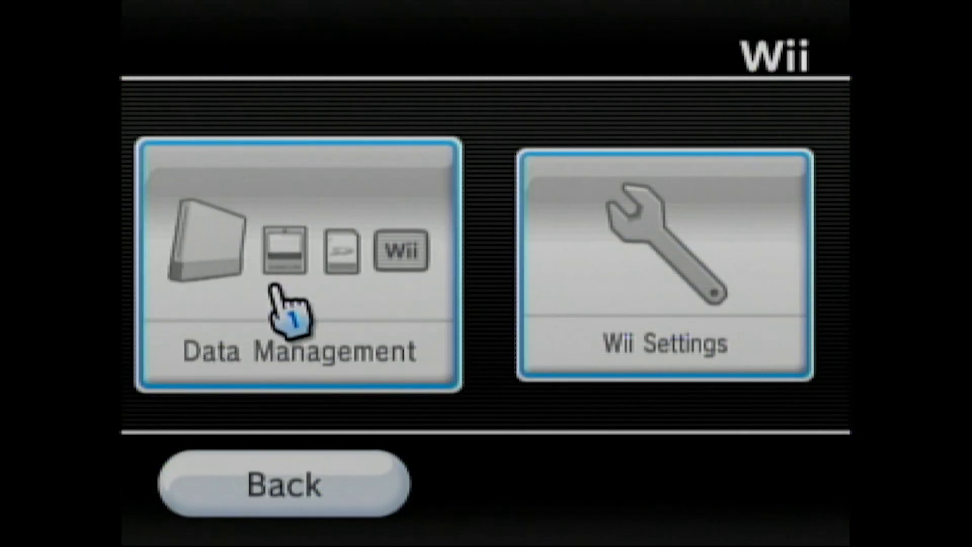
left_click(665, 263)
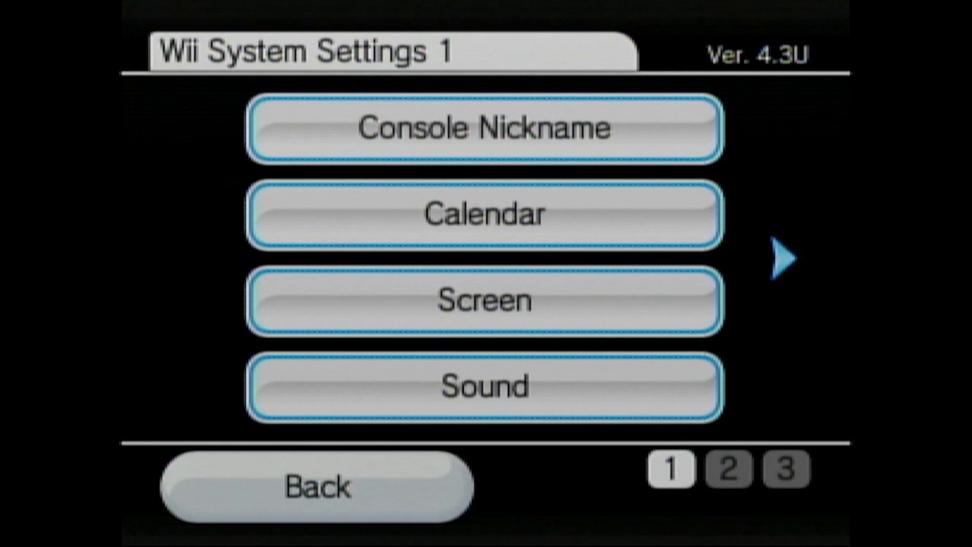
left_click(783, 257)
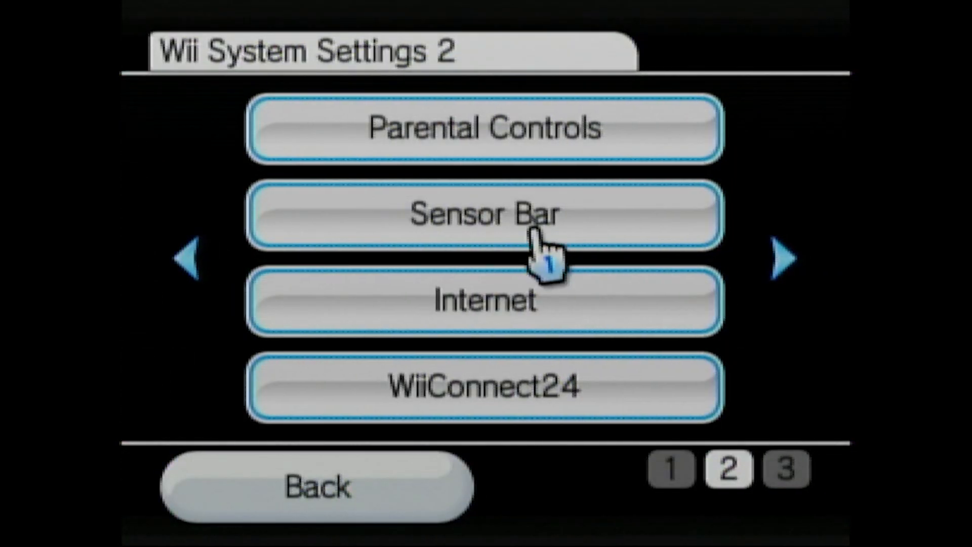
left_click(484, 302)
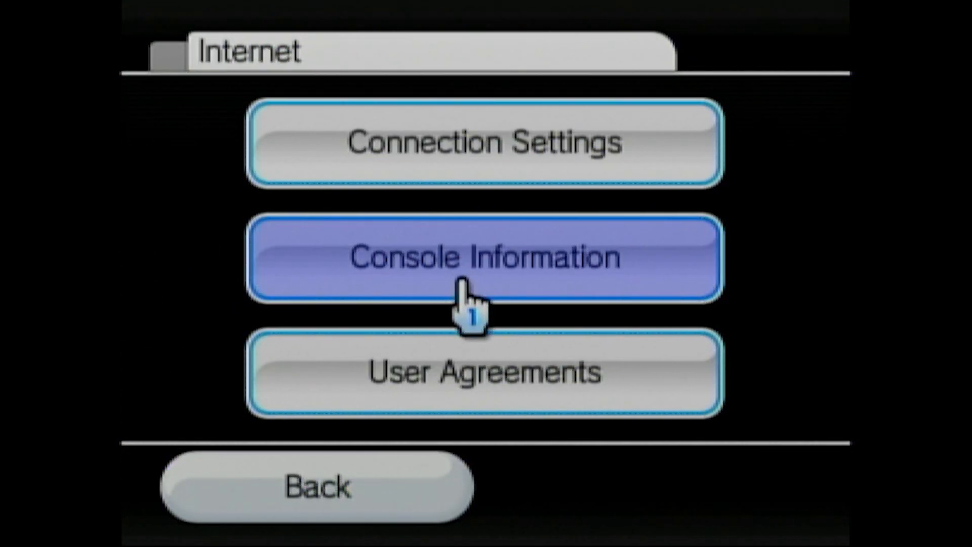
left_click(484, 256)
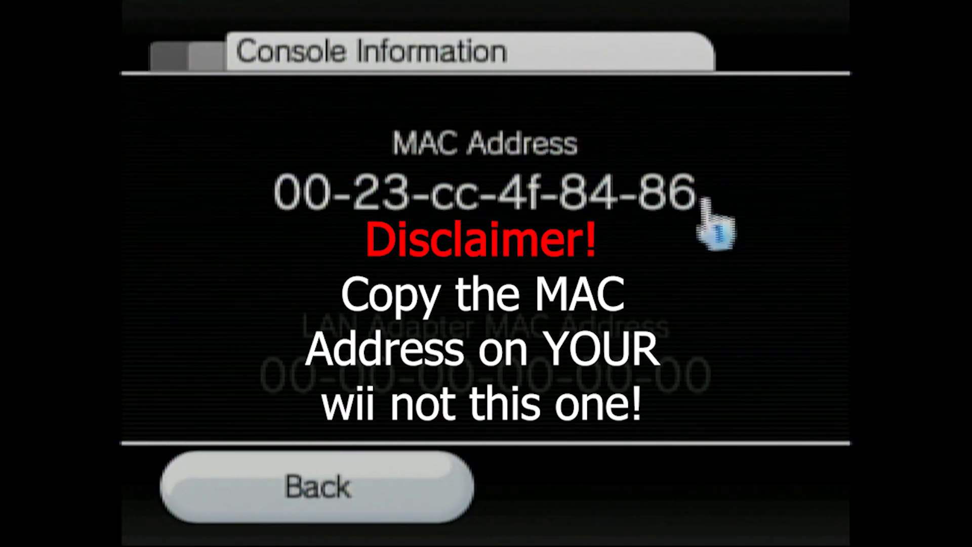
mouse_move(443, 266)
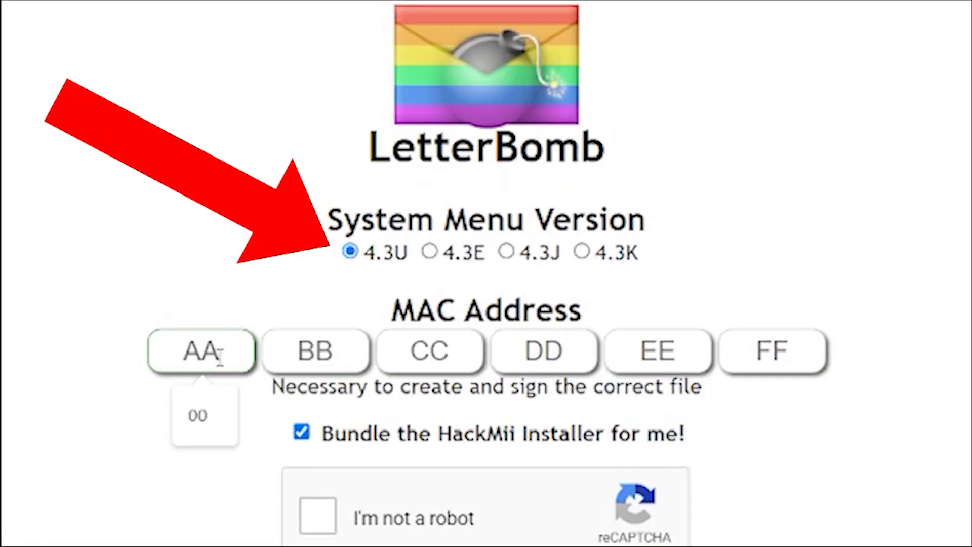
Enter the MAC address for version 4.3U, keeping the HackMii Installer bundled
type("00")
left_click(773, 351)
type("86")
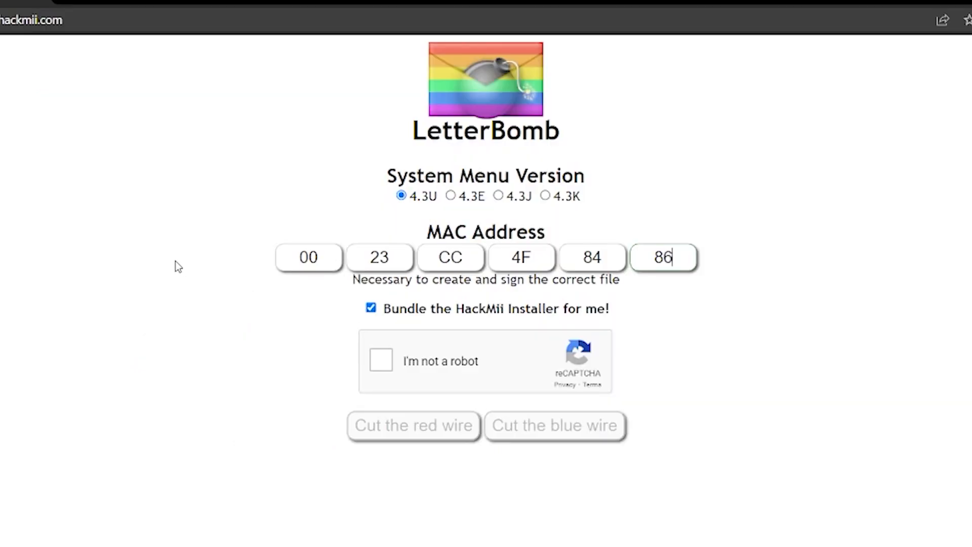
left_click(381, 361)
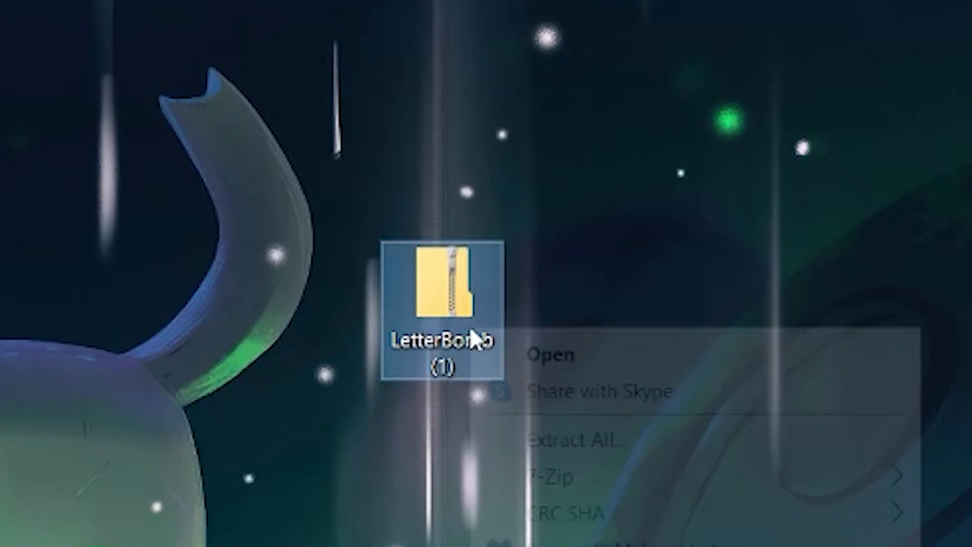
mouse_move(631, 441)
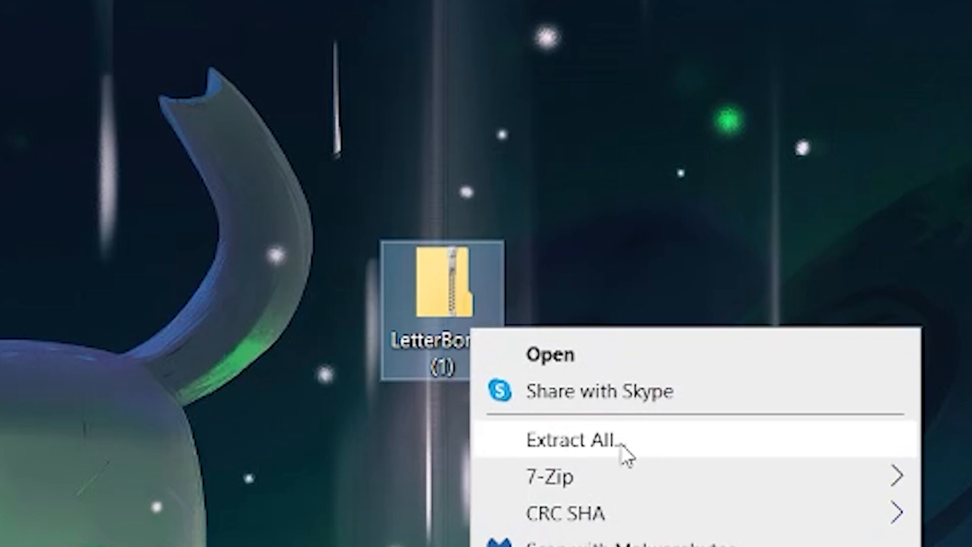
Extract the LetterBomb zip into a LetterBomb (1) folder on the desktop
left_click(567, 439)
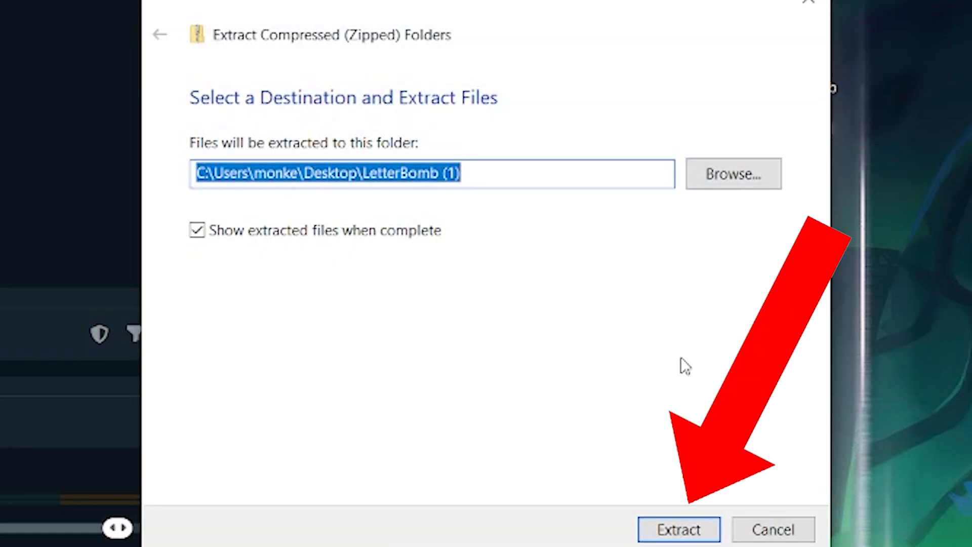
left_click(677, 530)
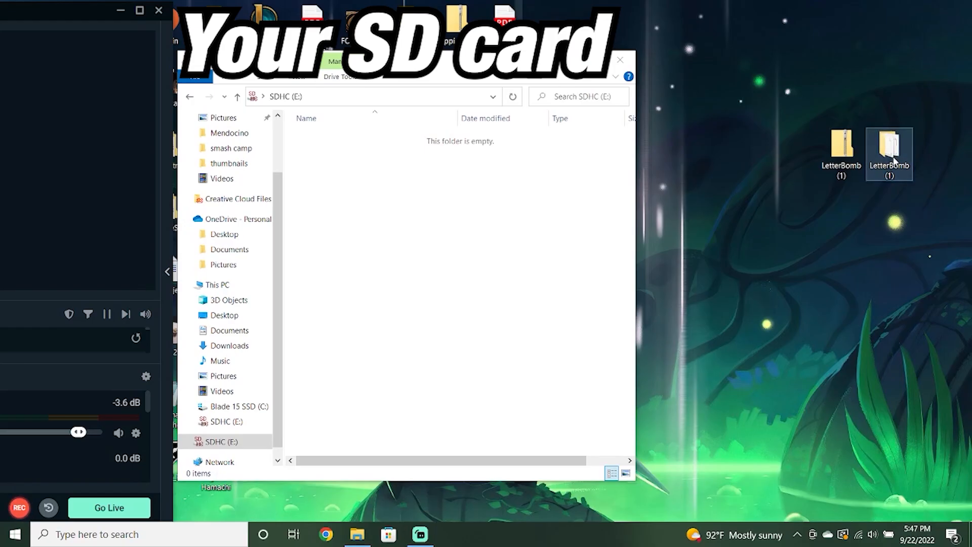
Select all contents of the extracted LetterBomb (1) folder, private folder and boot.elf
double_click(889, 150)
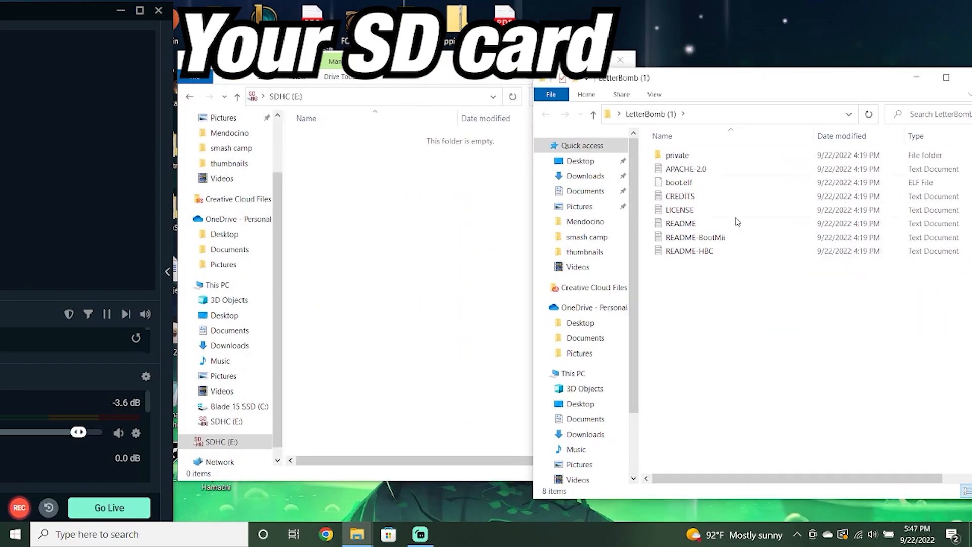
key("ctrl+a")
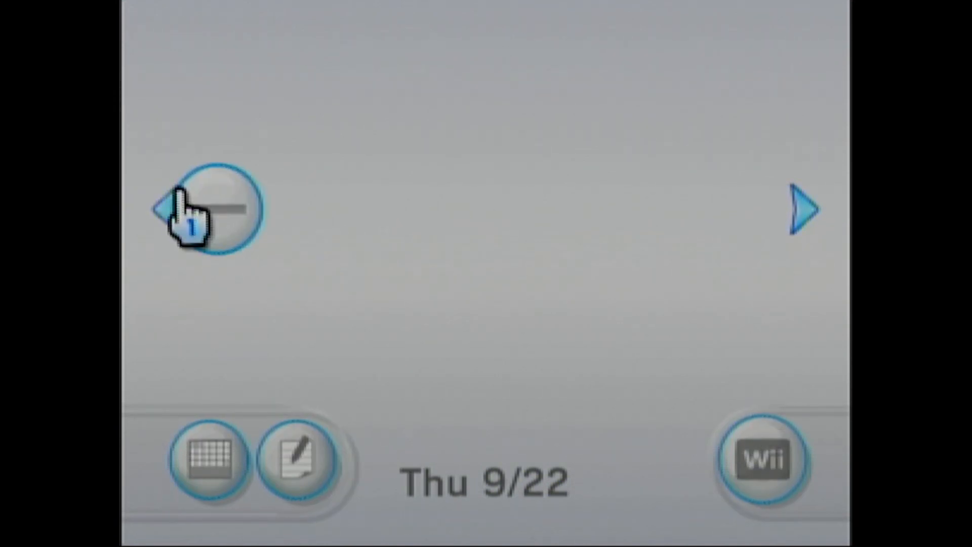
Launch the red LetterBomb message from the previous day's Message Board
left_click(187, 208)
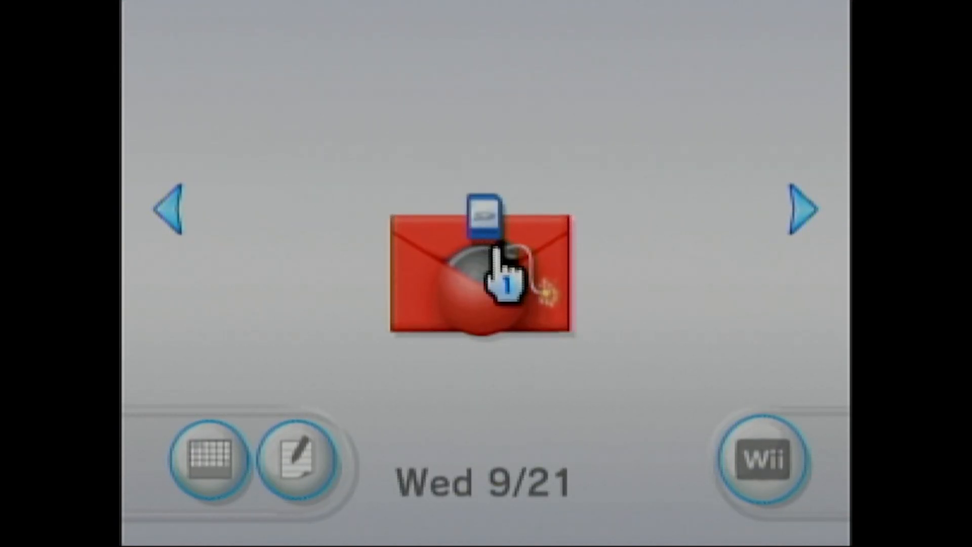
mouse_move(502, 292)
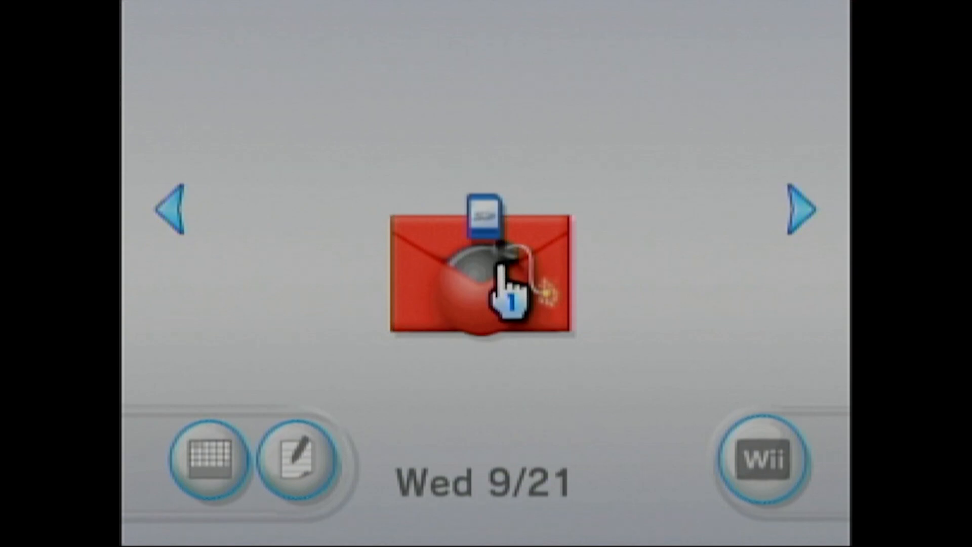
left_click(485, 280)
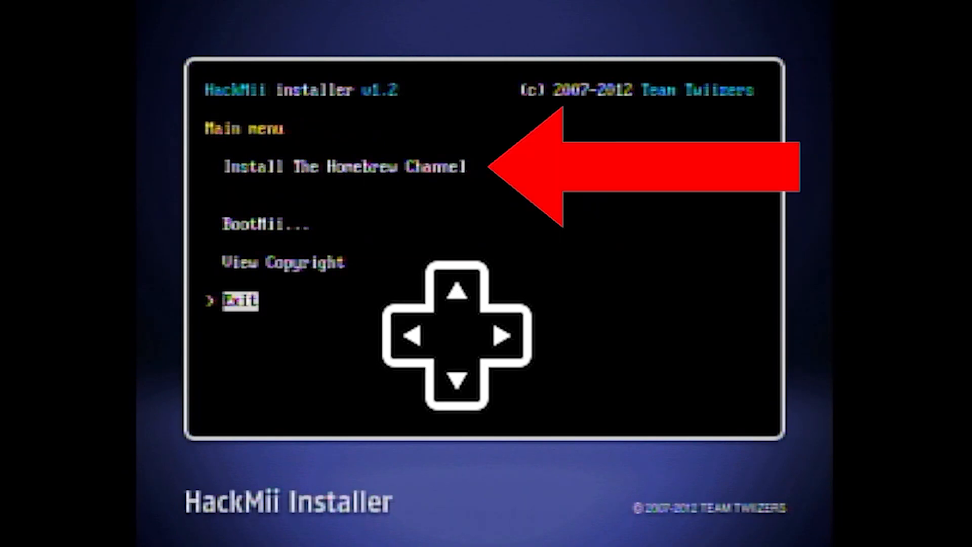
Install the Homebrew Channel and continue past the SUCCESS message
key("up")
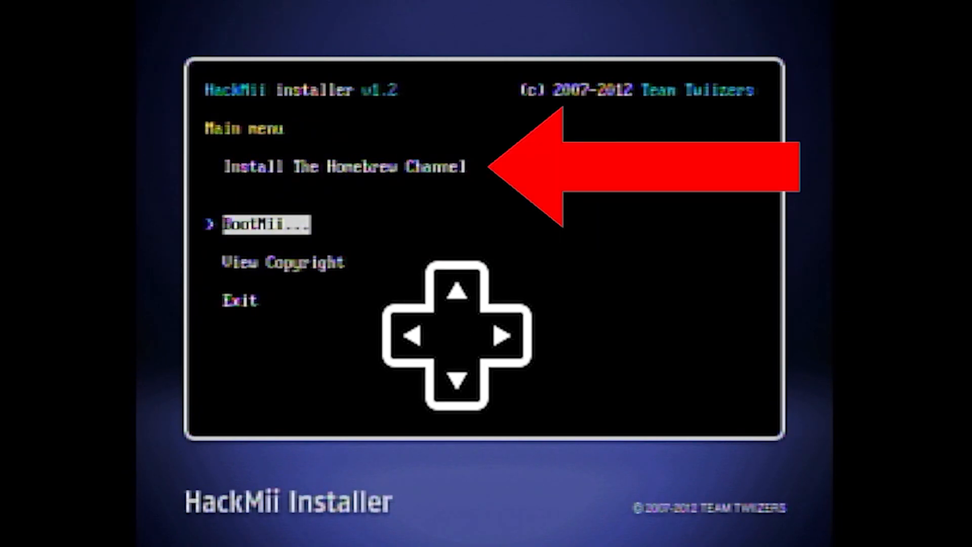
key("up")
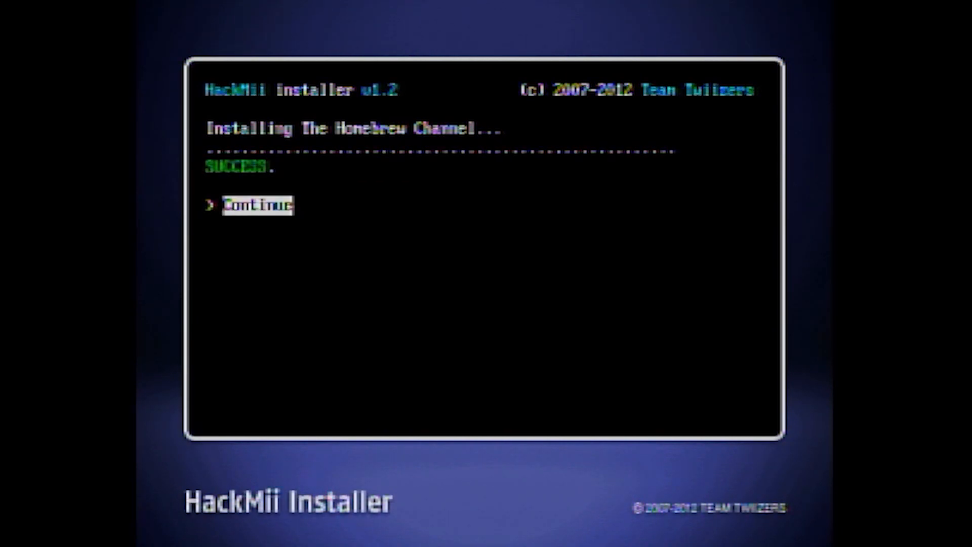
left_click(256, 206)
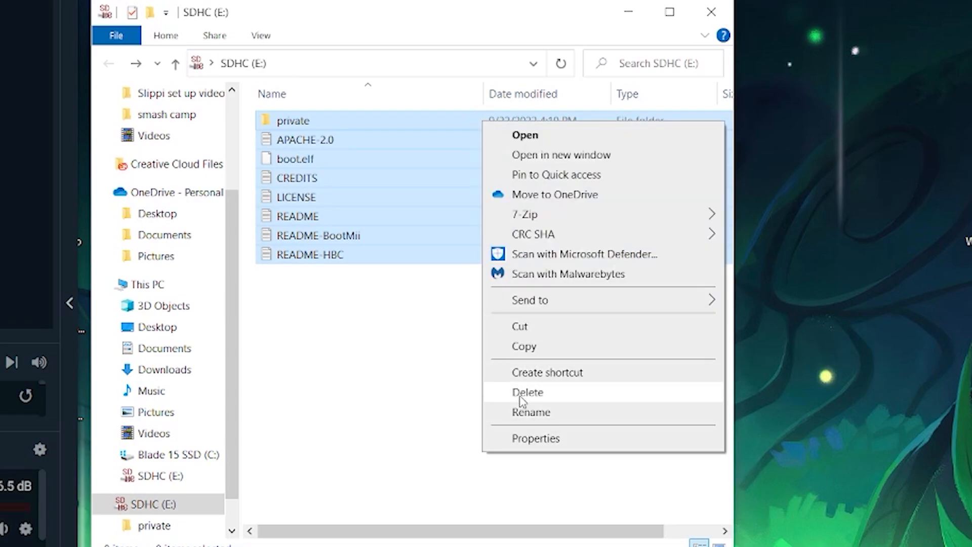
Delete the SD card's old files and paste in everything from Wii god file 2
left_click(500, 321)
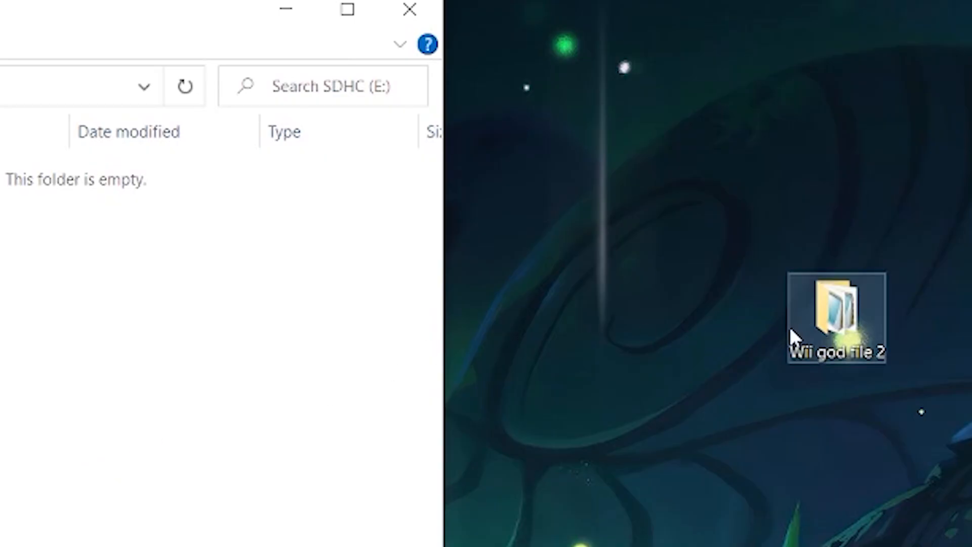
double_click(836, 316)
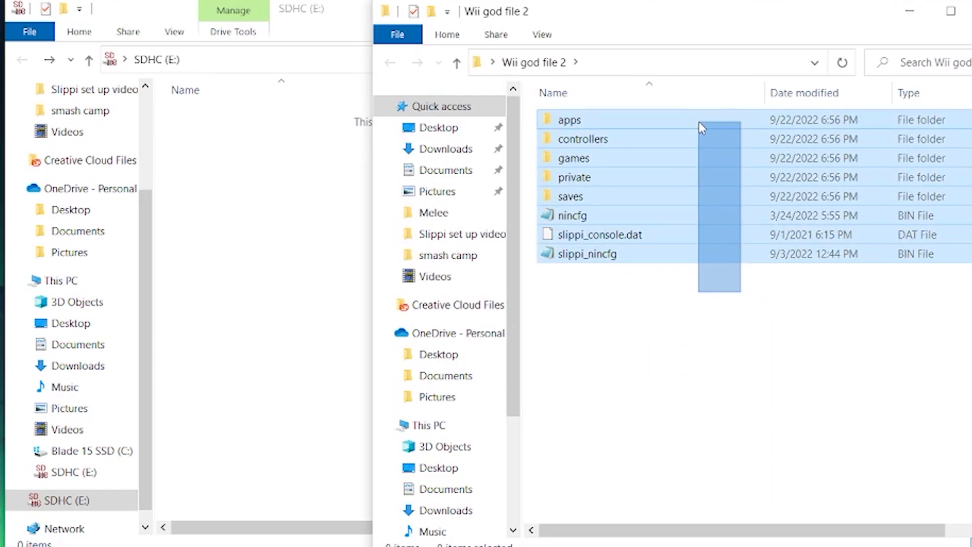
right_click(701, 128)
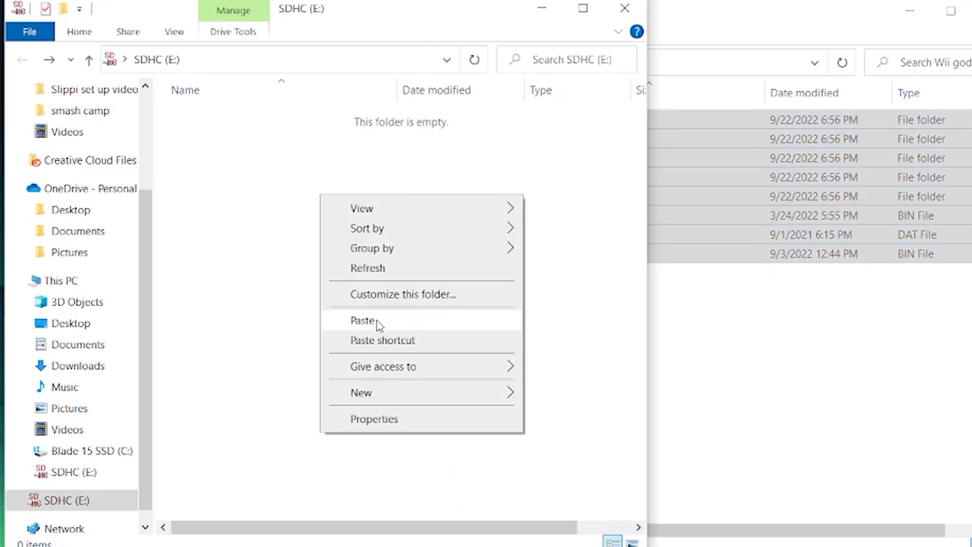
left_click(363, 321)
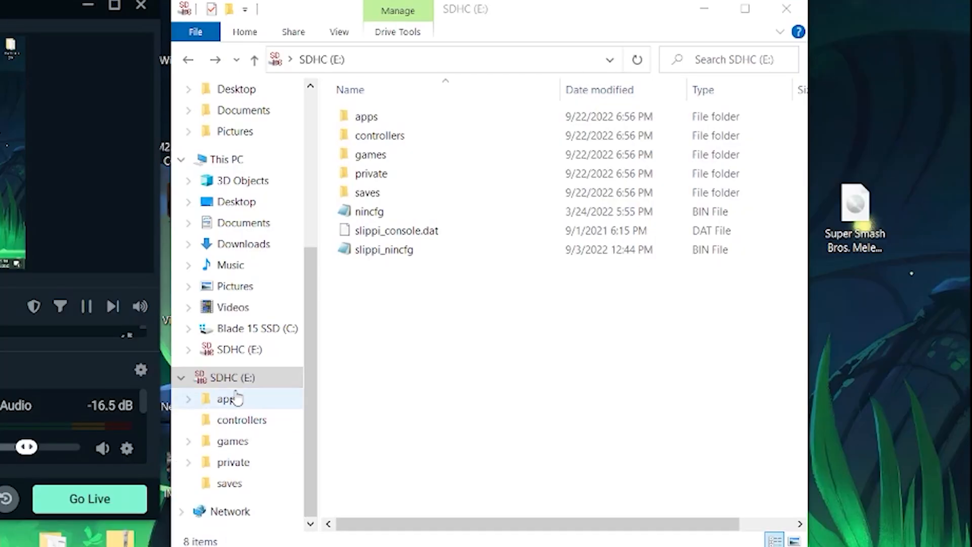
Confirm the Super Smash Bros. Melee disc image sits in games/GALE01 on the SD card
left_click(370, 154)
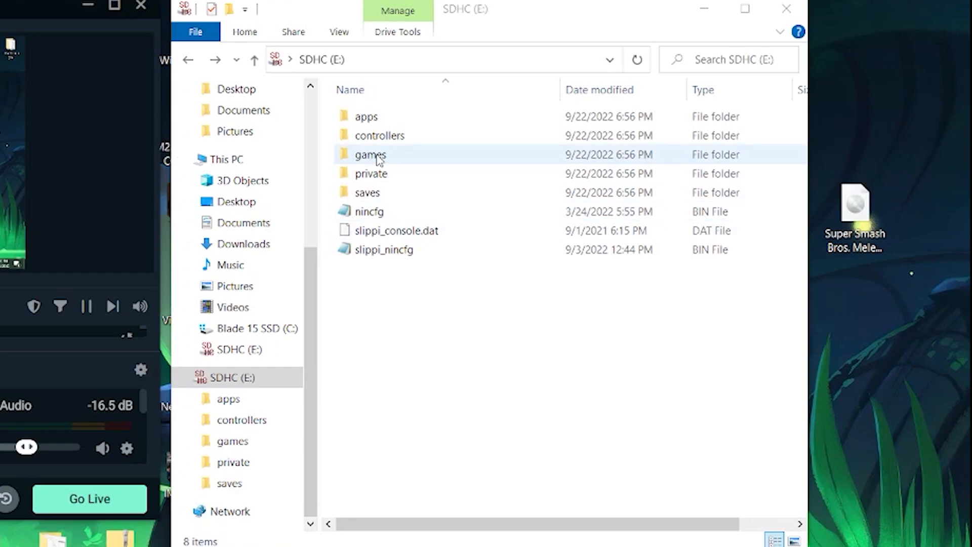
double_click(370, 154)
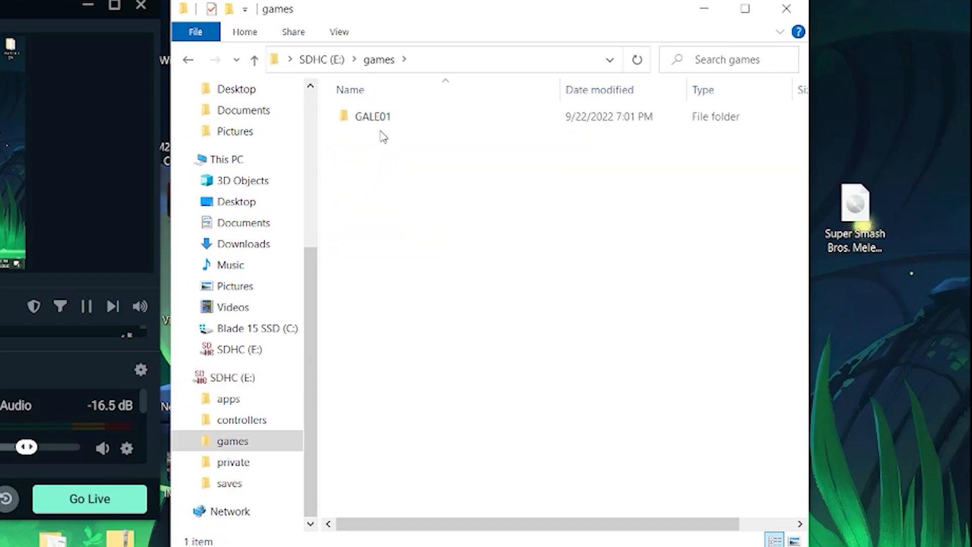
double_click(371, 116)
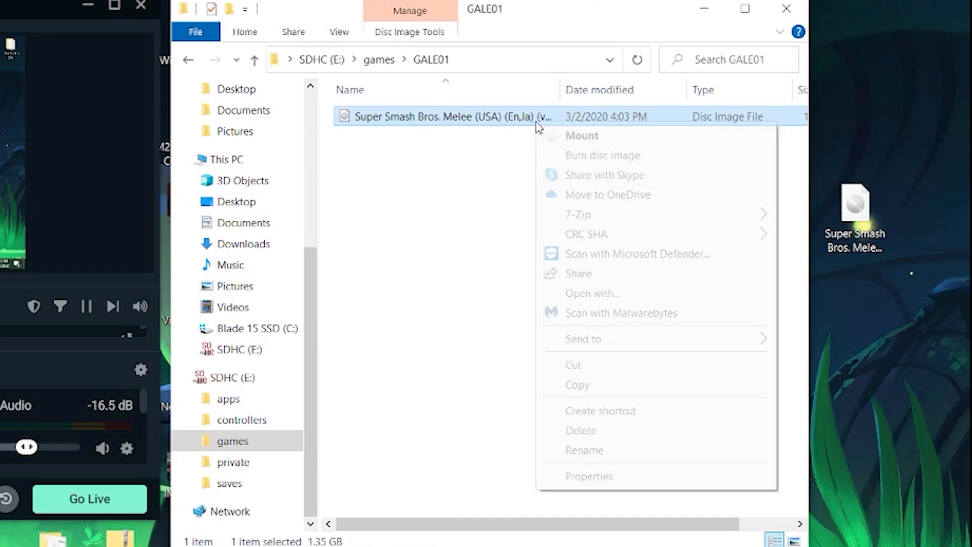
left_click(585, 450)
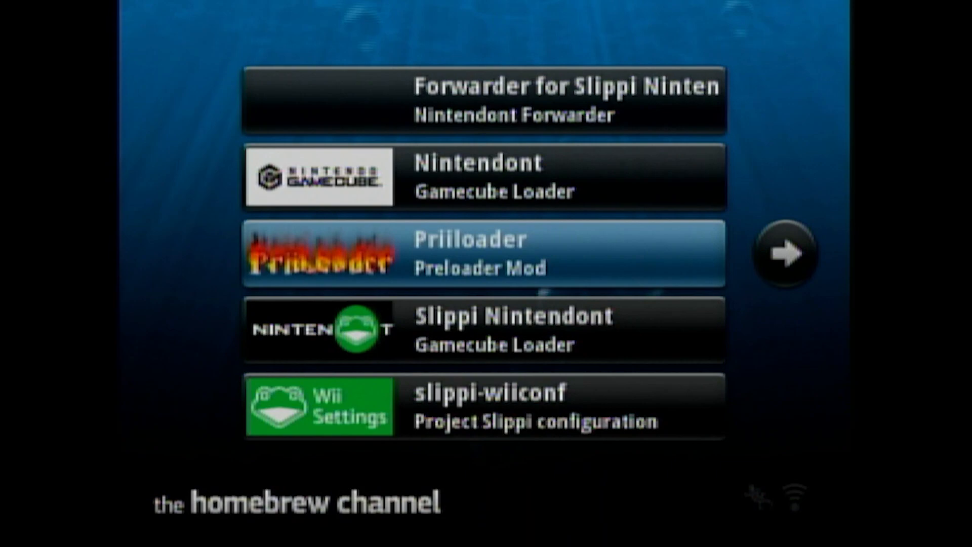
Load Priiloader from the Homebrew Channel app list
left_click(484, 252)
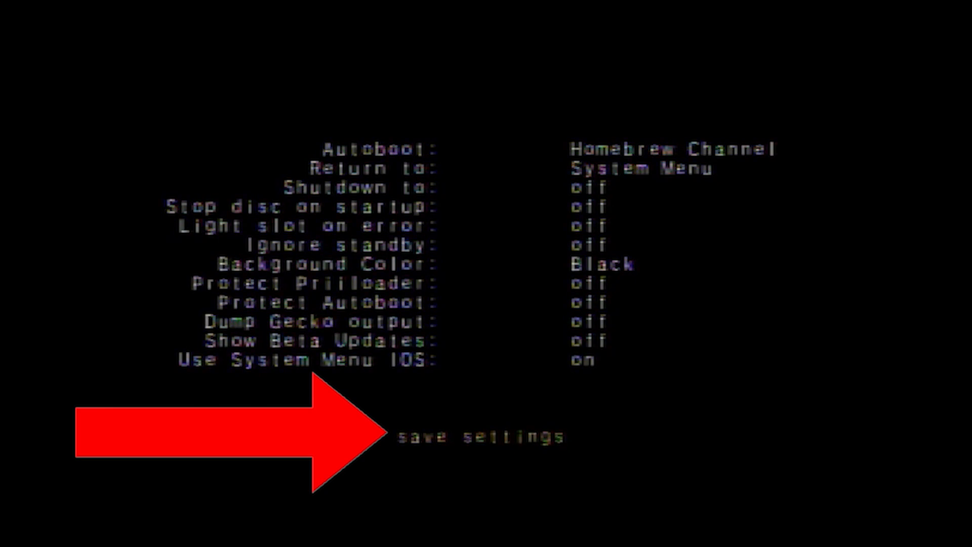
Save Priiloader settings with Autoboot set to Homebrew Channel
left_click(480, 435)
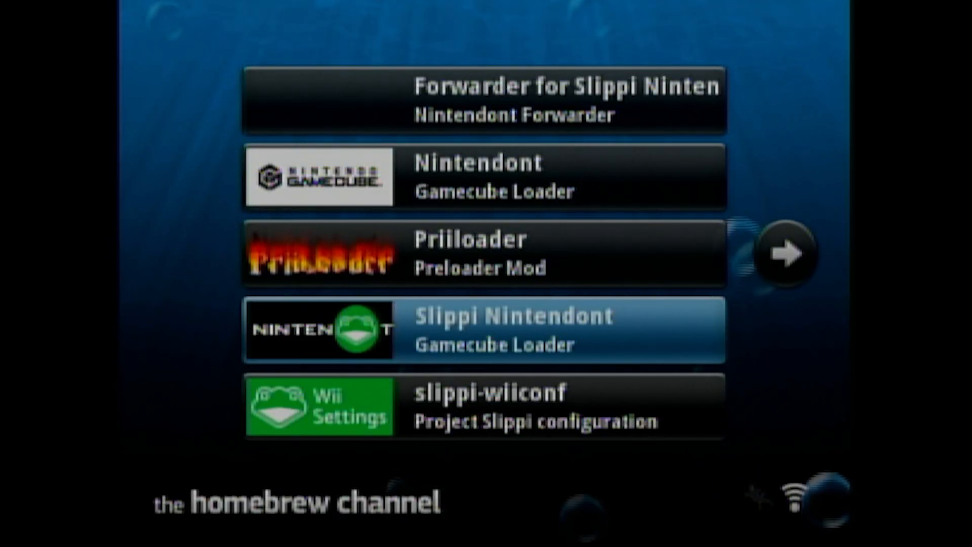
Load Slippi Nintendont from its details dialog so Melee boots to character select
left_click(484, 329)
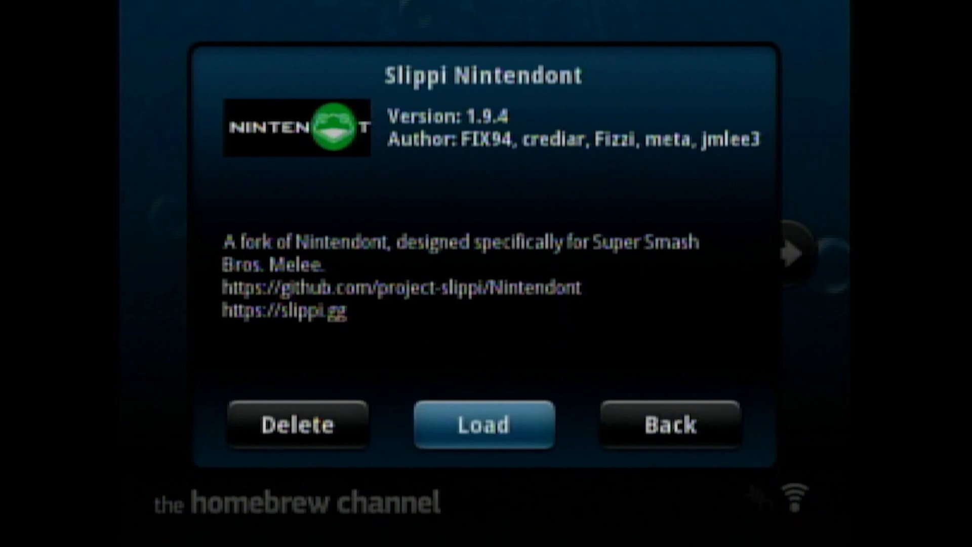
left_click(668, 424)
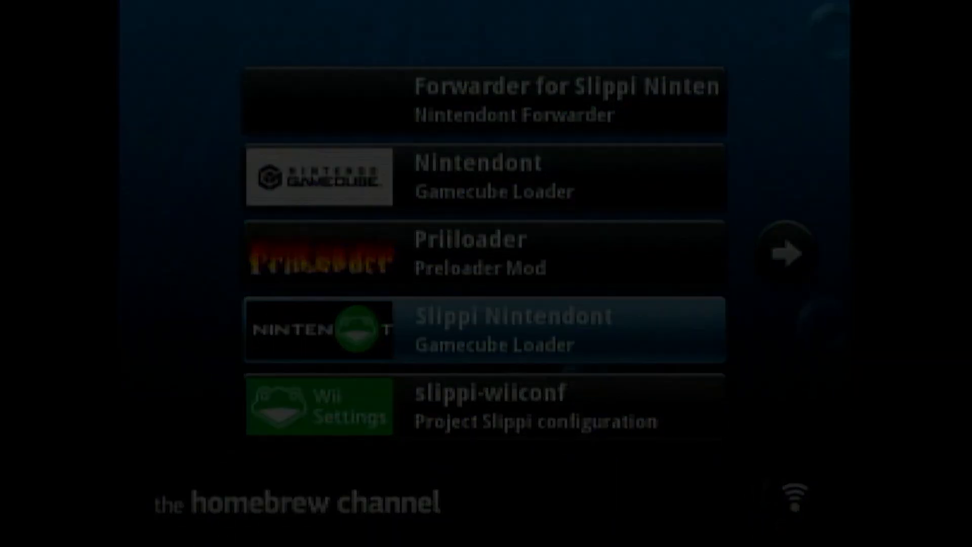
left_click(484, 329)
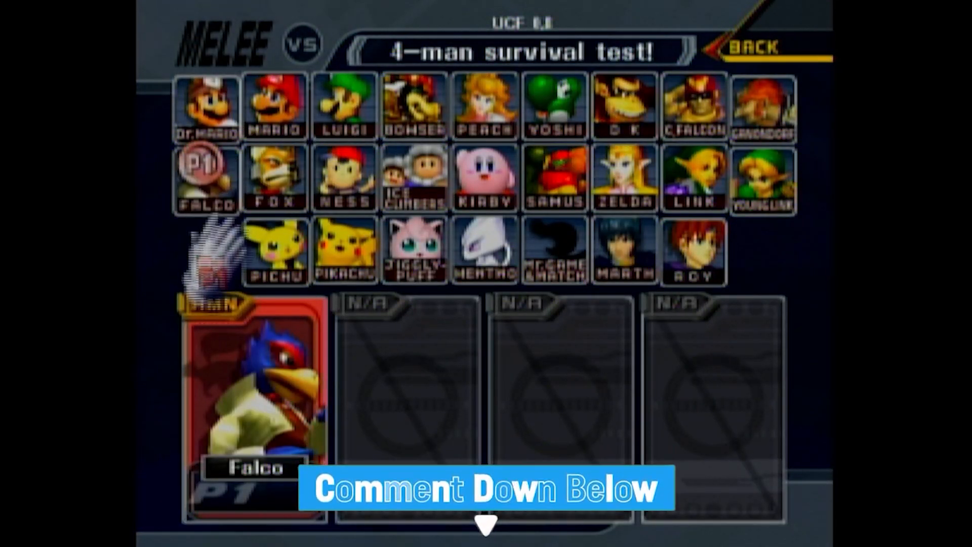
mouse_move(427, 292)
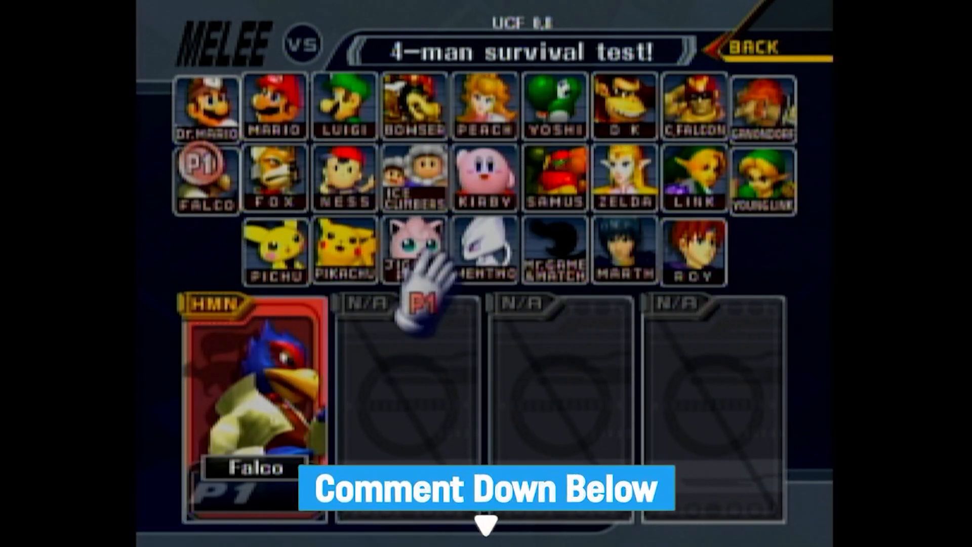